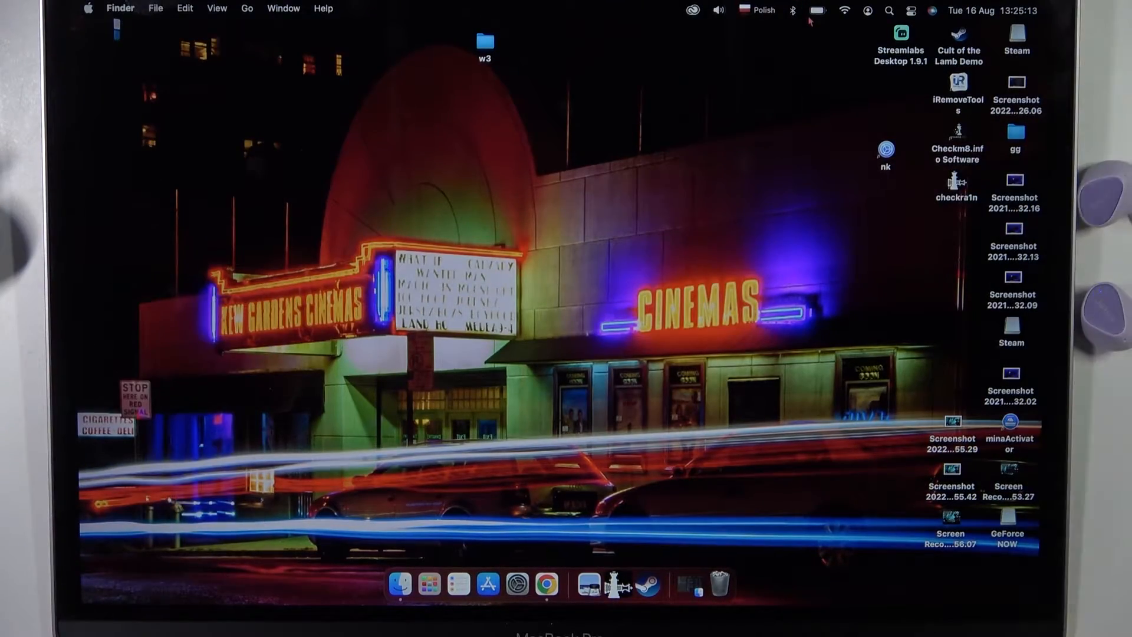
- Open the Bluetooth settings from the menu bar to see the nearby Jabra Elite 3
{"action": "left_click", "coordinate": [792, 11]}
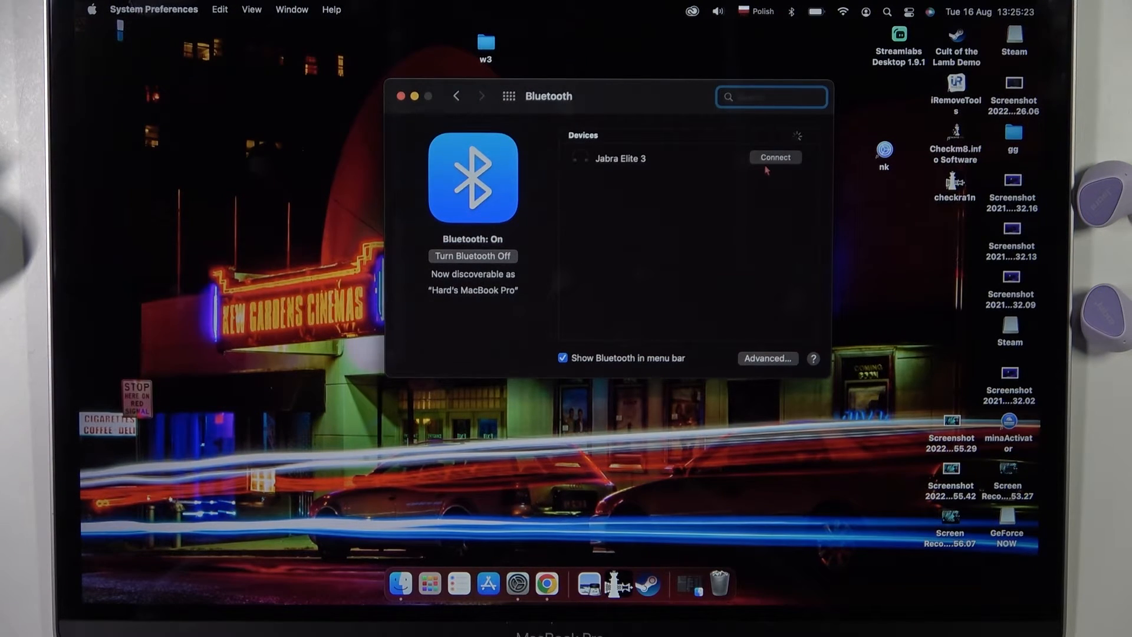
- Click Connect beside Jabra Elite 3 in the Bluetooth device list
{"action": "left_click", "coordinate": [775, 157]}
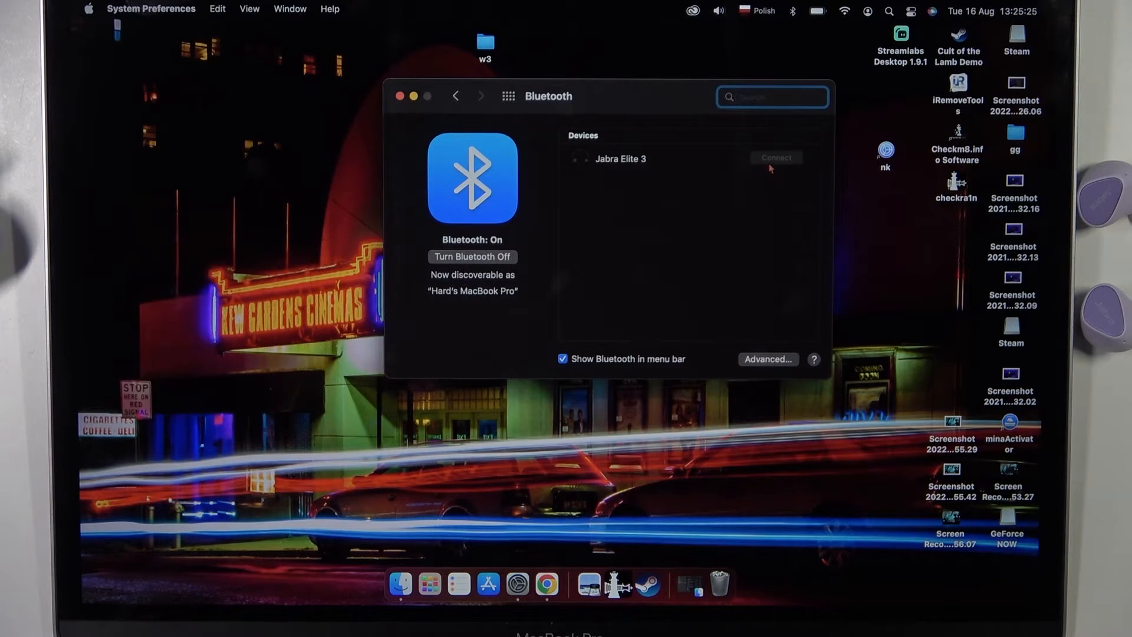
{"action": "left_click", "coordinate": [774, 158]}
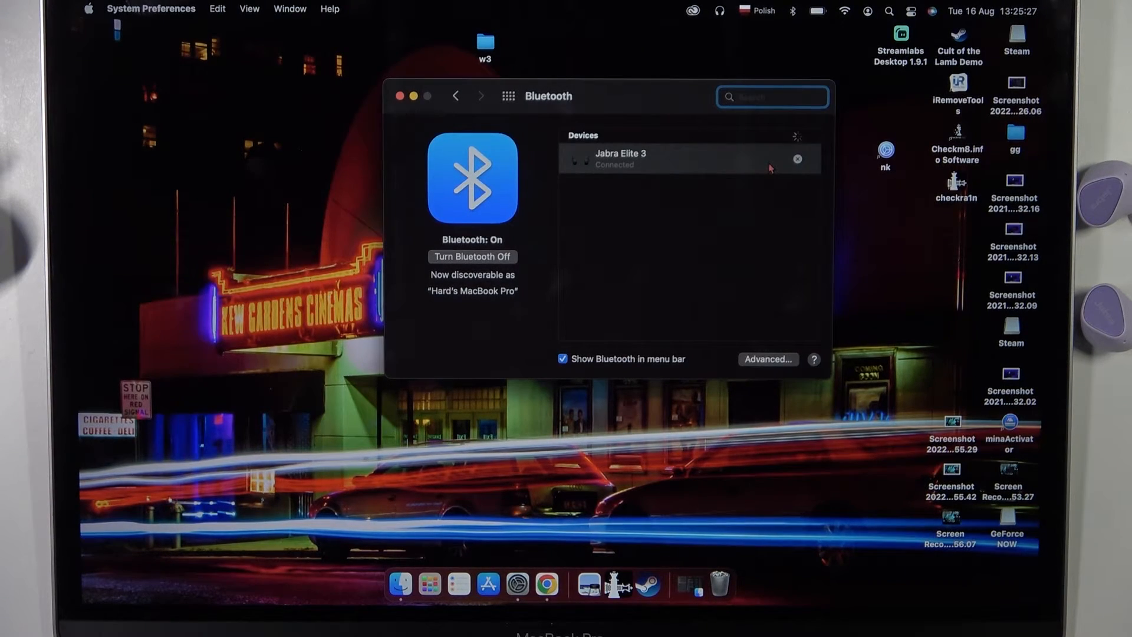